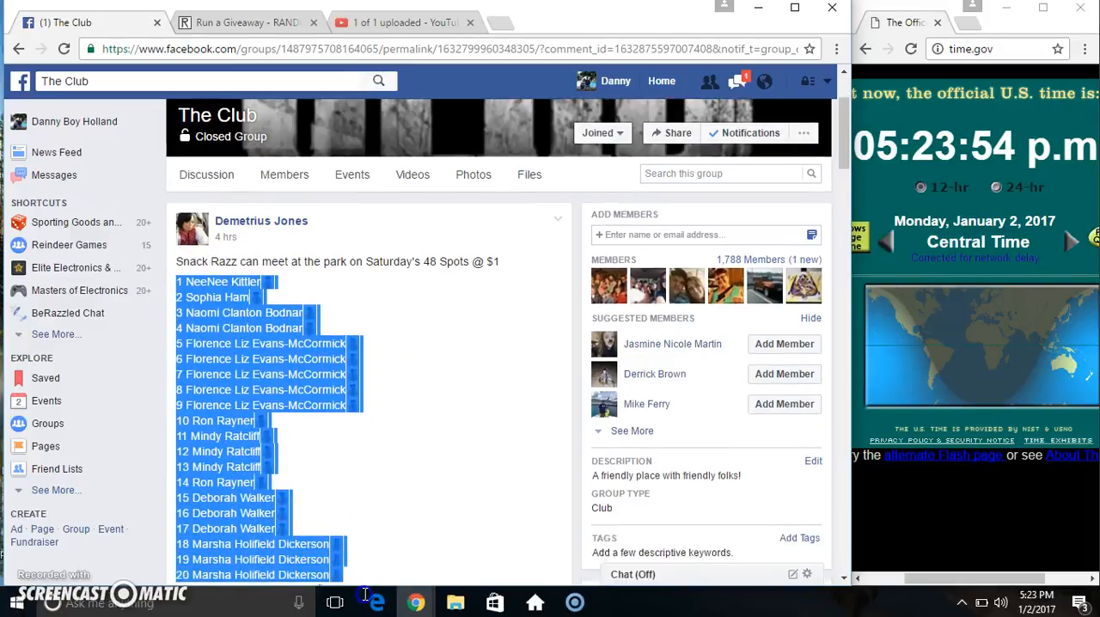
- Review the post's 'setting up' and 'live' comments and the time, then return to the giveaway form
{"action": "scroll", "scroll_direction": "down", "scroll_amount": 3}
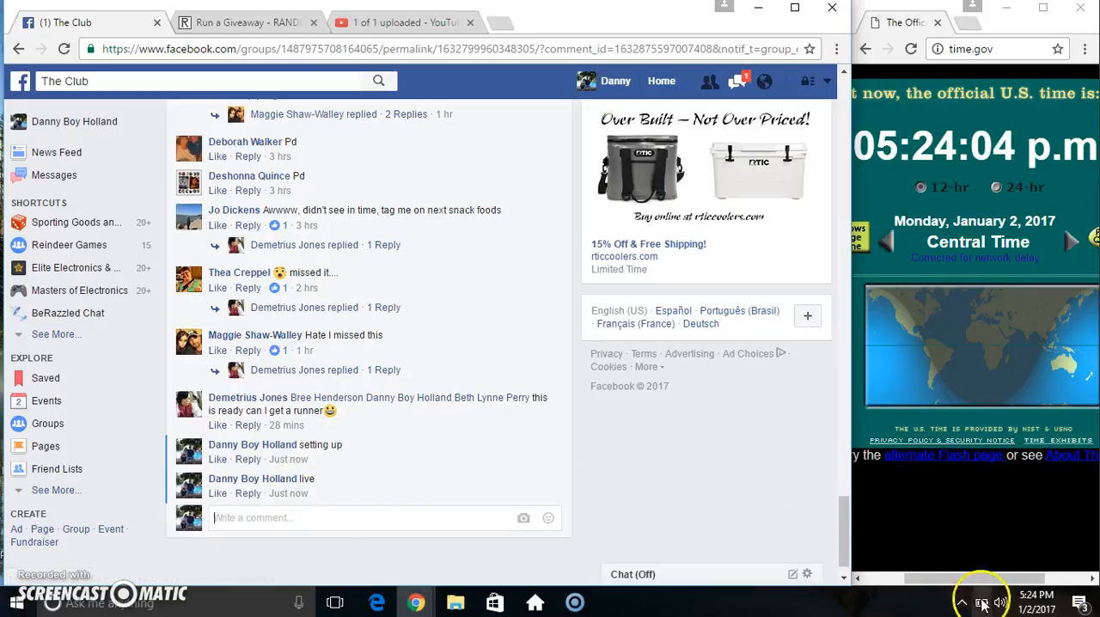
{"action": "left_click", "coordinate": [981, 601]}
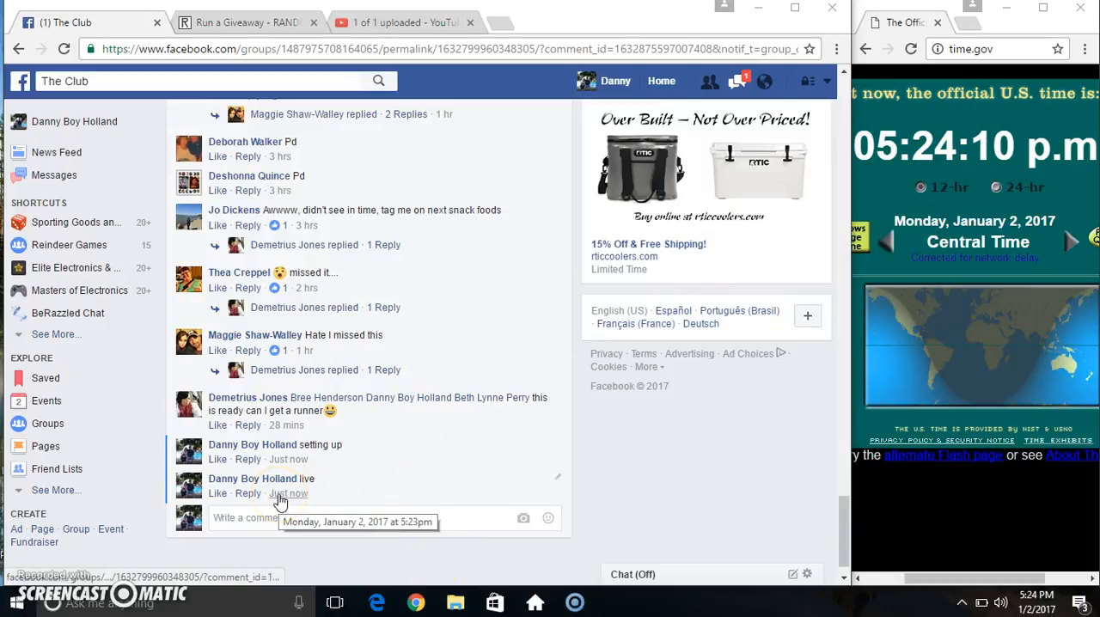
{"action": "left_click", "coordinate": [247, 21]}
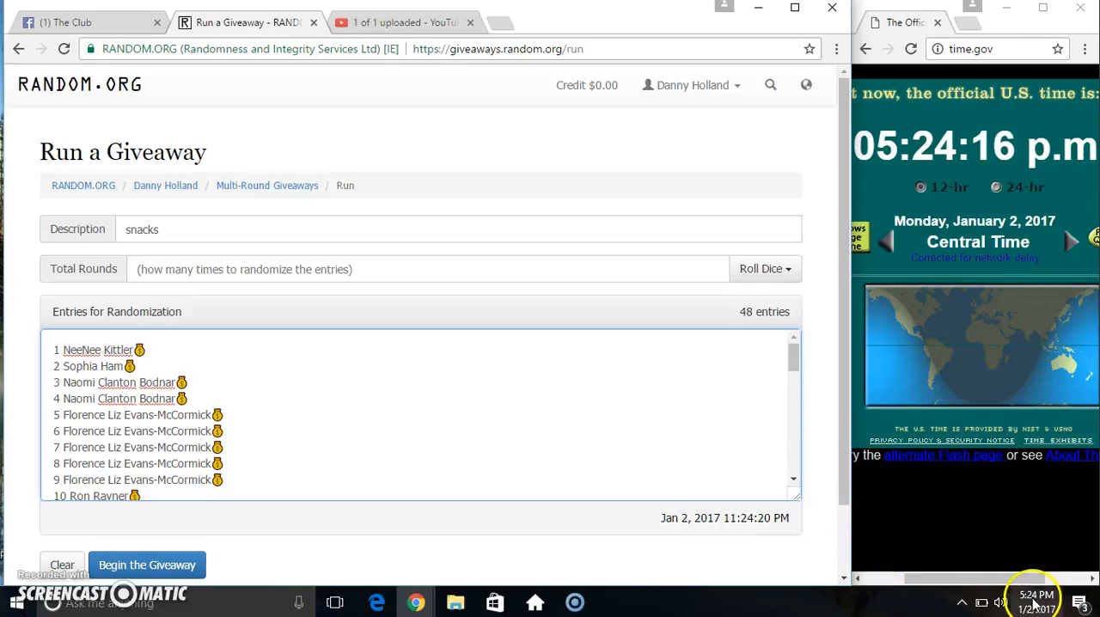
- Check the time and compare the Facebook spot list with the 48 giveaway entries
{"action": "left_click", "coordinate": [1035, 594]}
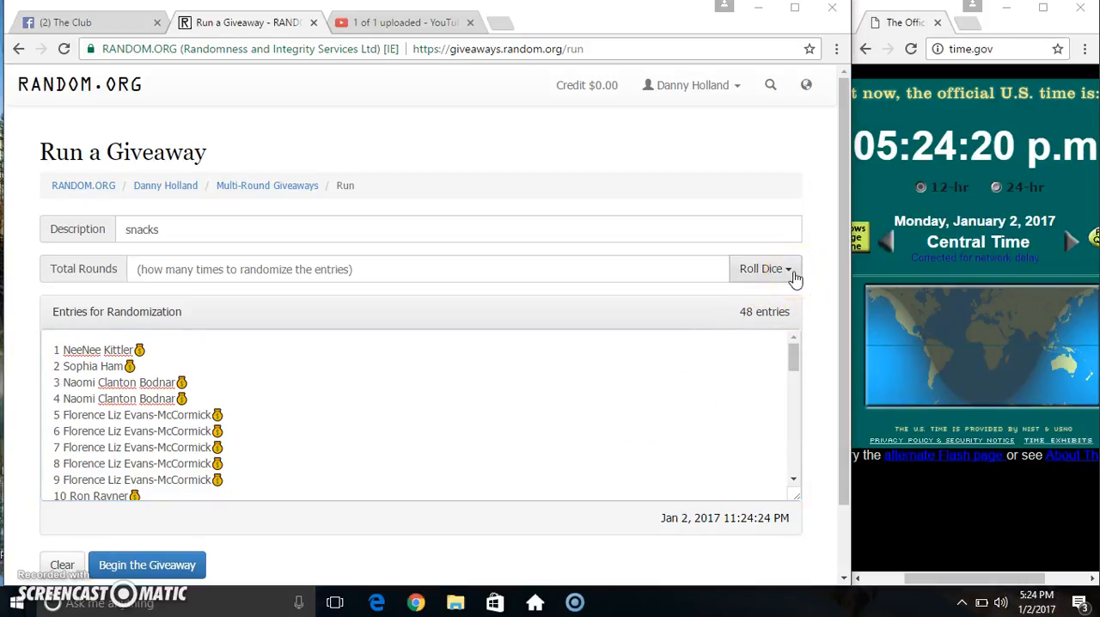
{"action": "left_click", "coordinate": [82, 22]}
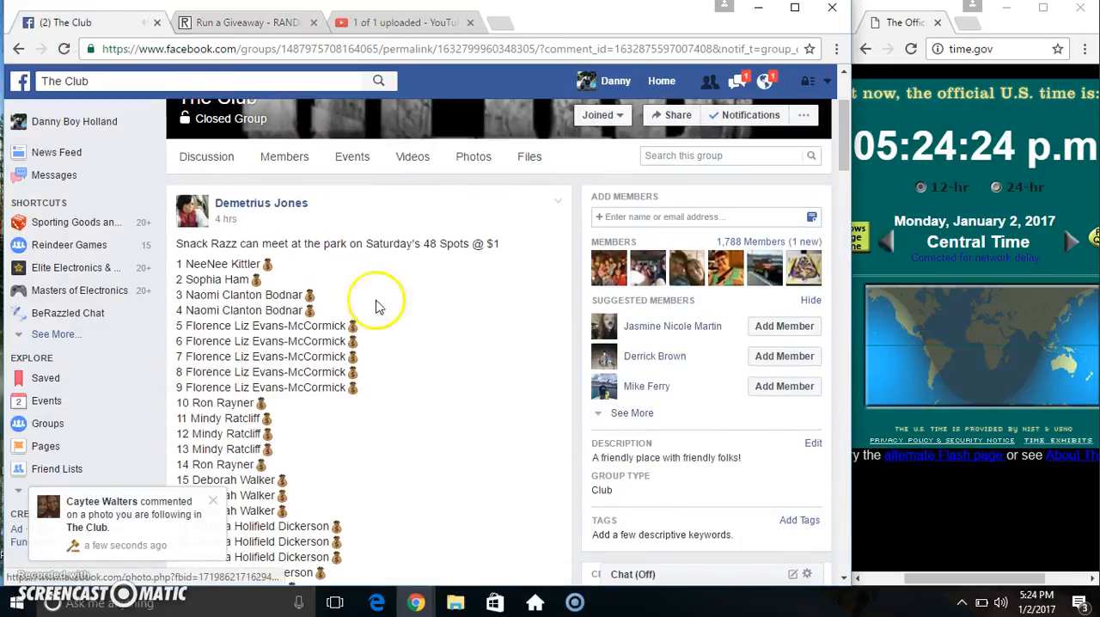
{"action": "left_click", "coordinate": [246, 21]}
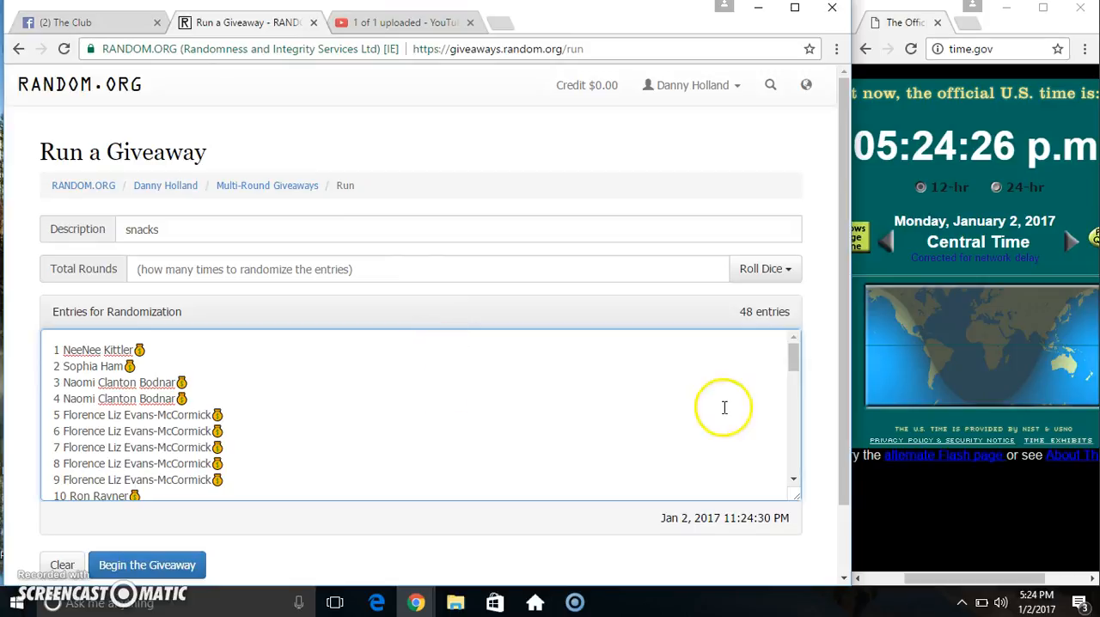
{"action": "left_click", "coordinate": [1035, 594]}
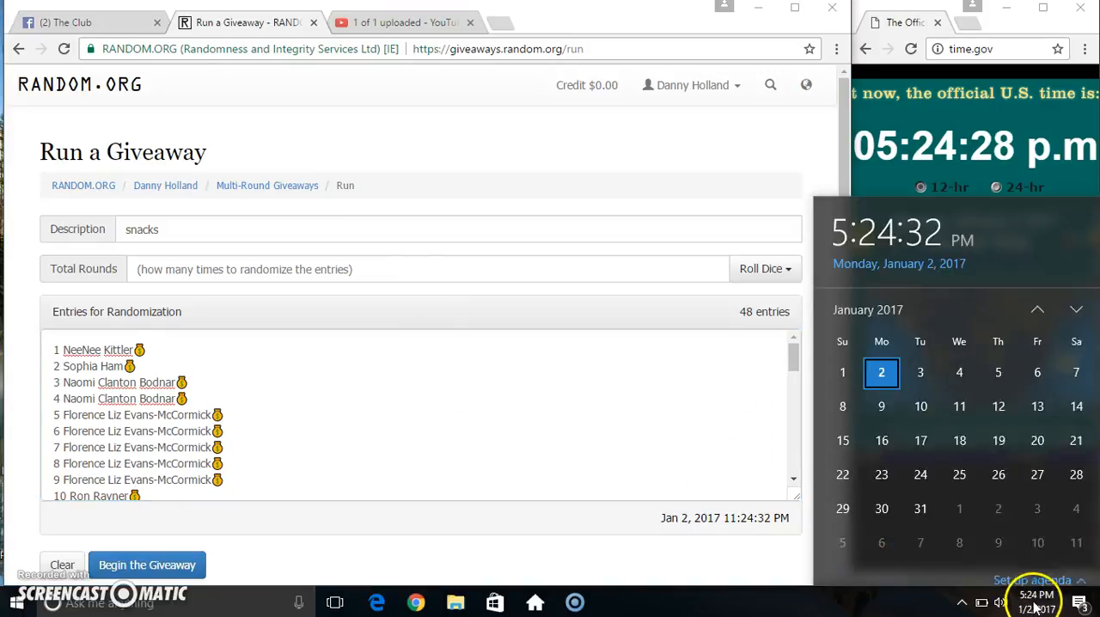
- Roll 2d6 to set the giveaway's Total Rounds to 9
{"action": "left_click", "coordinate": [763, 268]}
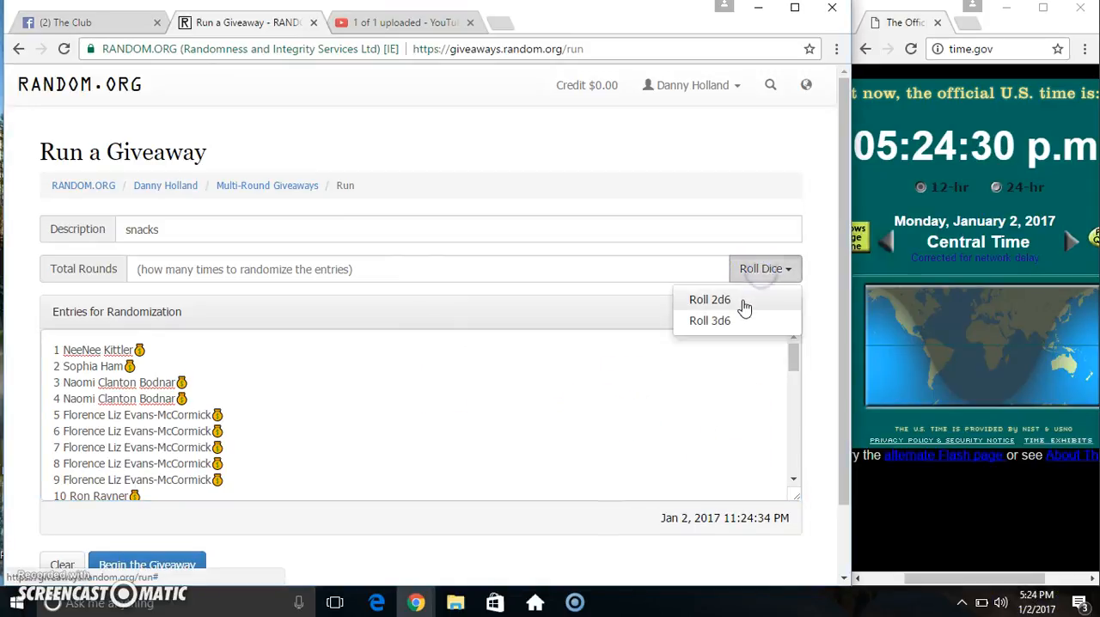
{"action": "left_click", "coordinate": [710, 299]}
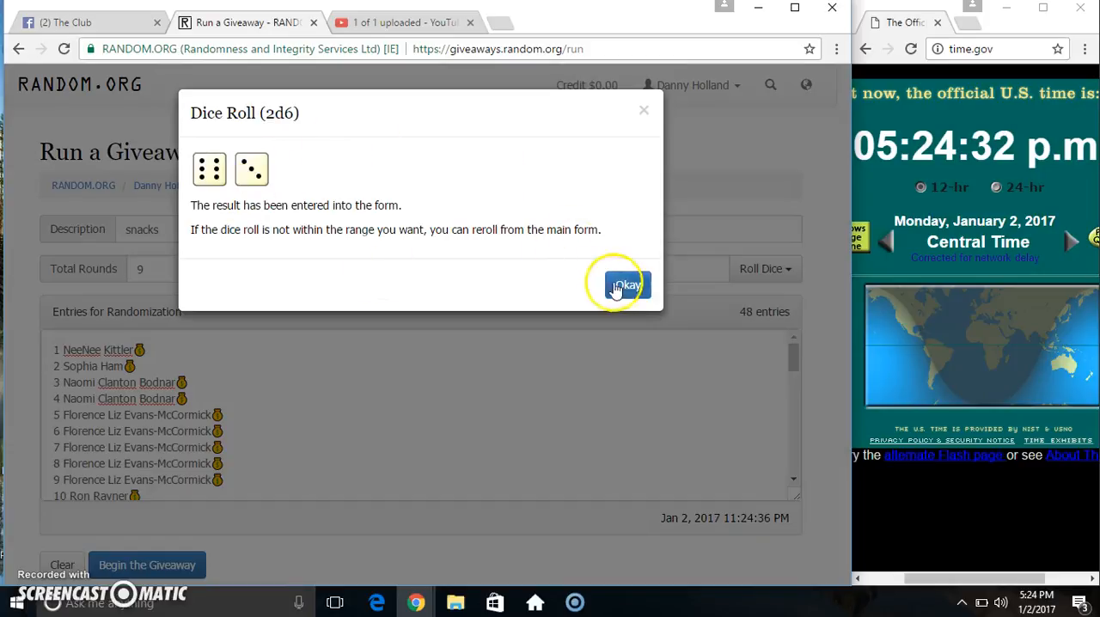
{"action": "left_click", "coordinate": [625, 284]}
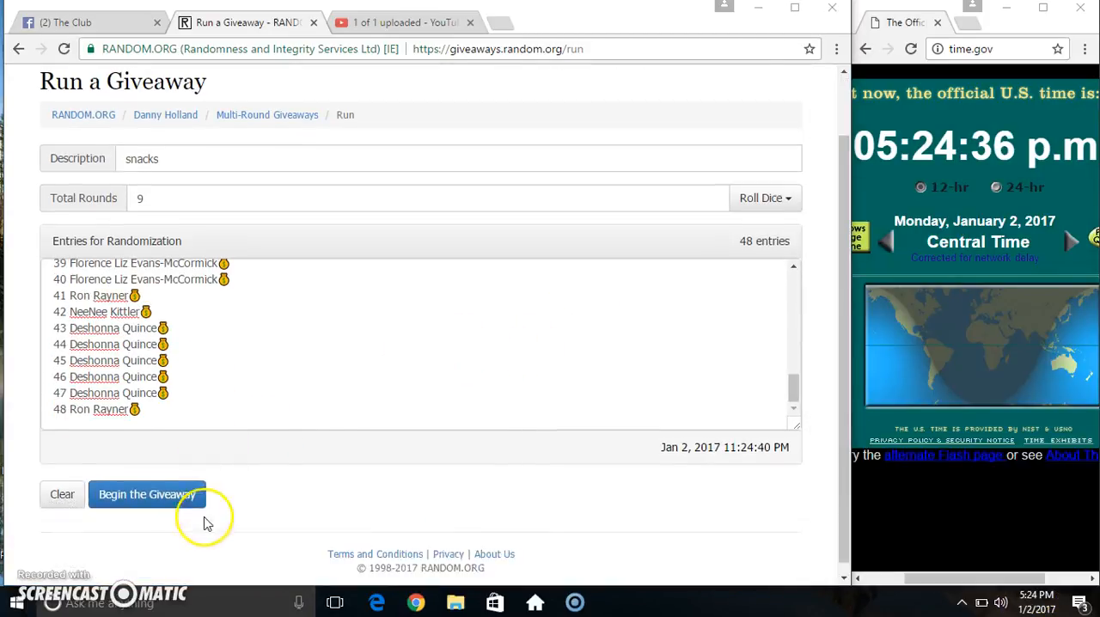
- Begin the snacks giveaway and advance through round 8, reviewing its timestamped results
{"action": "left_click", "coordinate": [146, 494]}
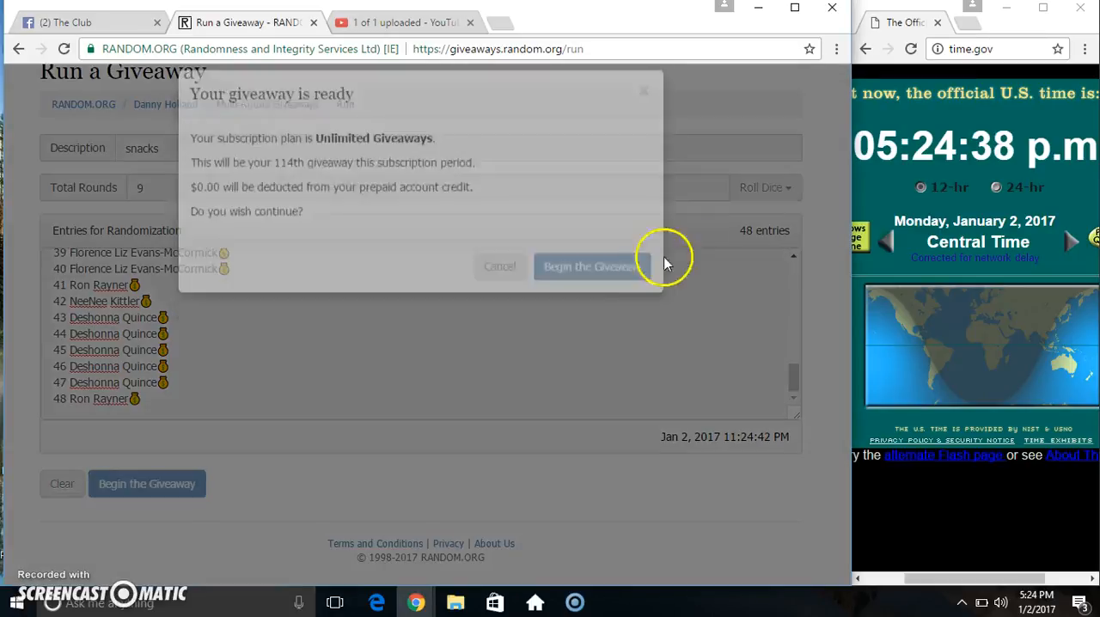
{"action": "left_click", "coordinate": [590, 266]}
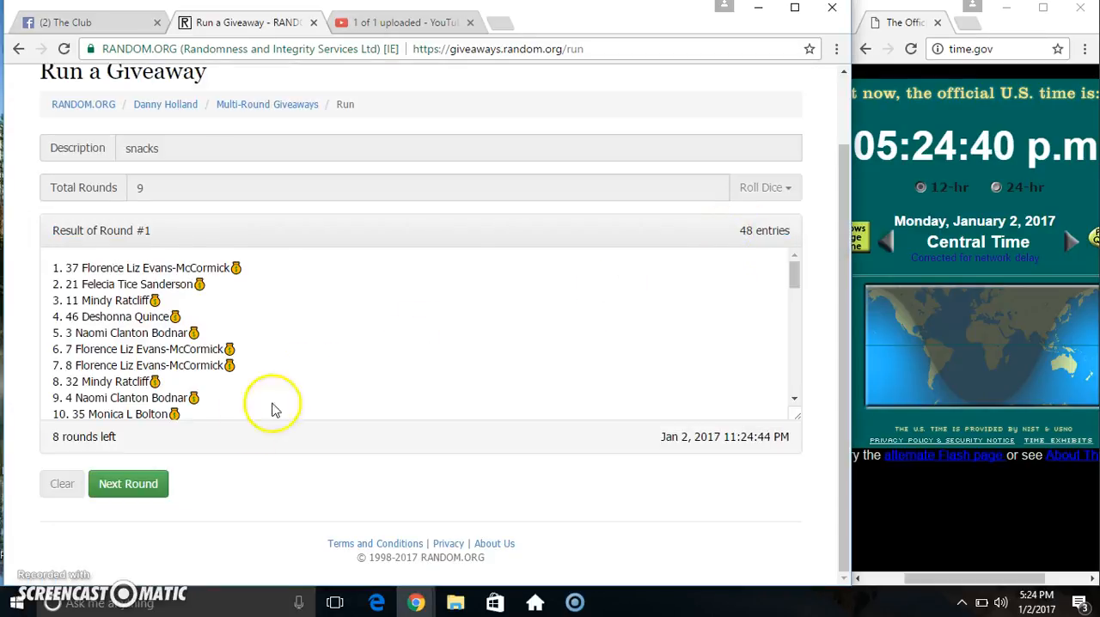
{"action": "left_click", "coordinate": [128, 483]}
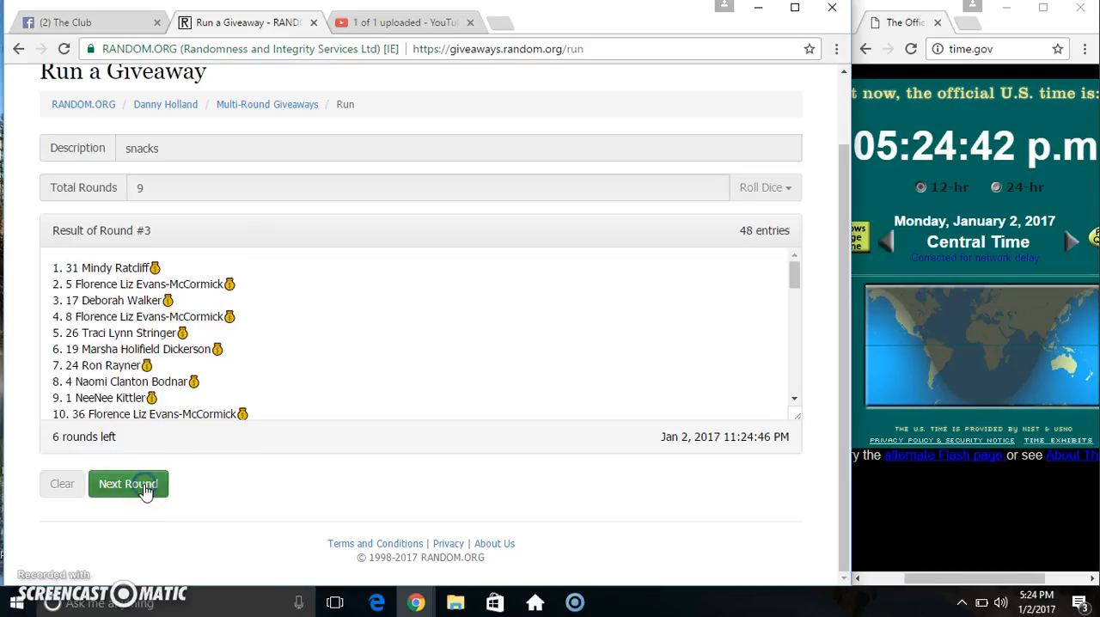
{"action": "left_click", "coordinate": [128, 484]}
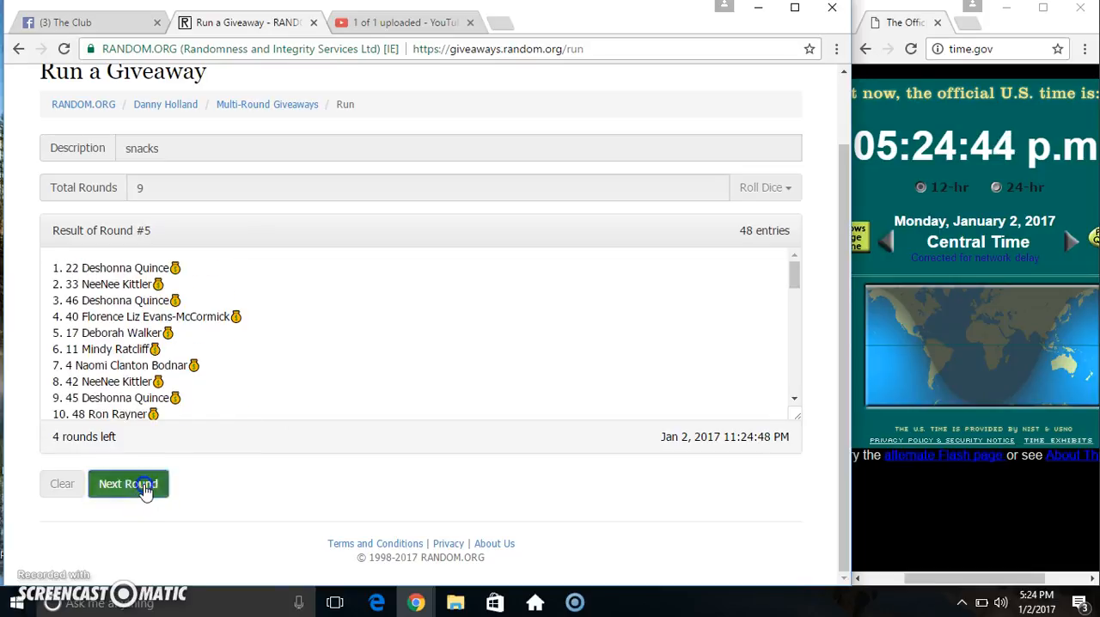
{"action": "left_click", "coordinate": [128, 483]}
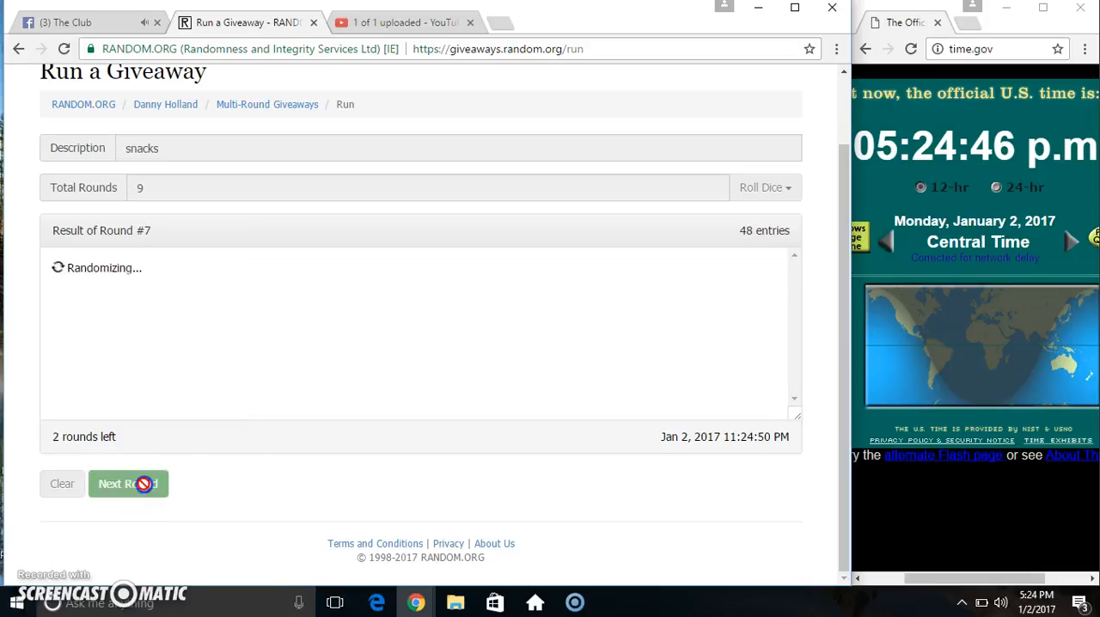
{"action": "left_click", "coordinate": [127, 482]}
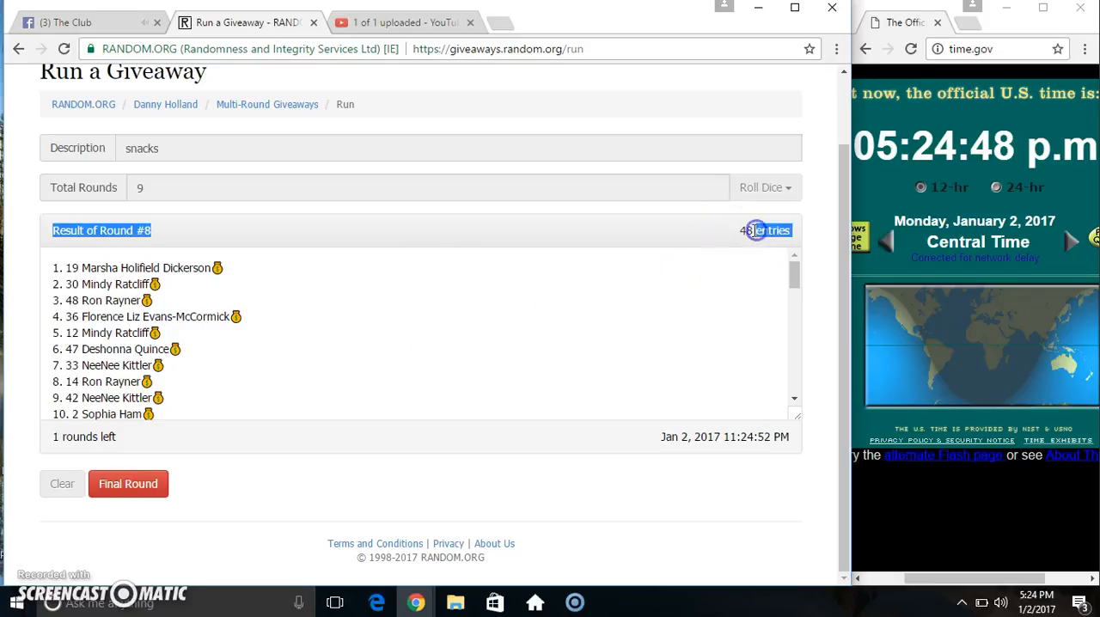
{"action": "scroll", "scroll_direction": "down", "scroll_amount": 3}
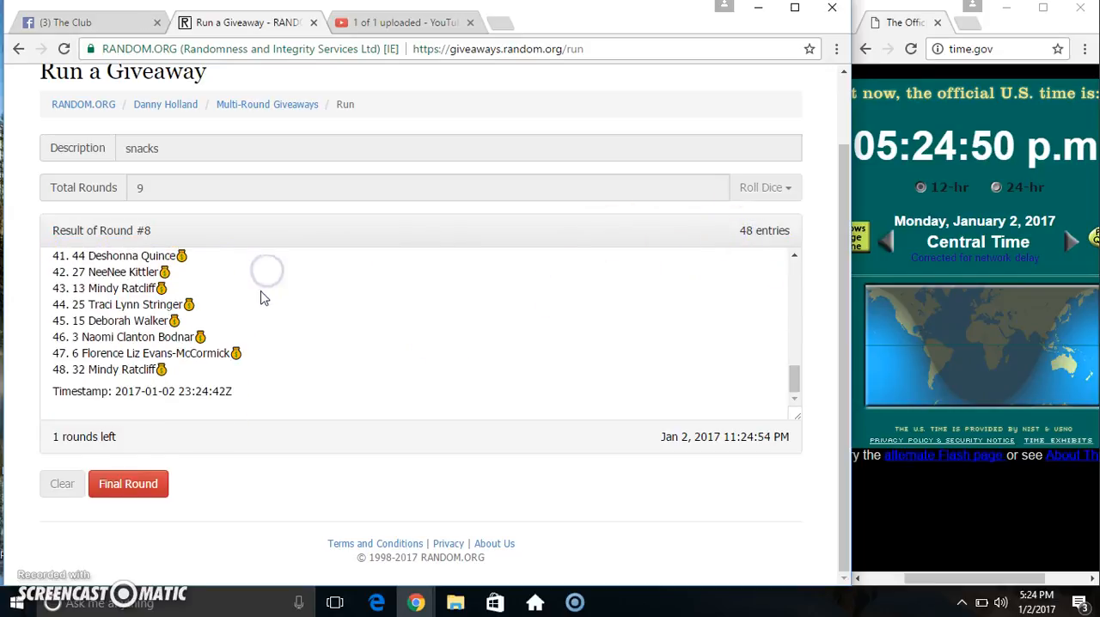
{"action": "double_click", "coordinate": [120, 368]}
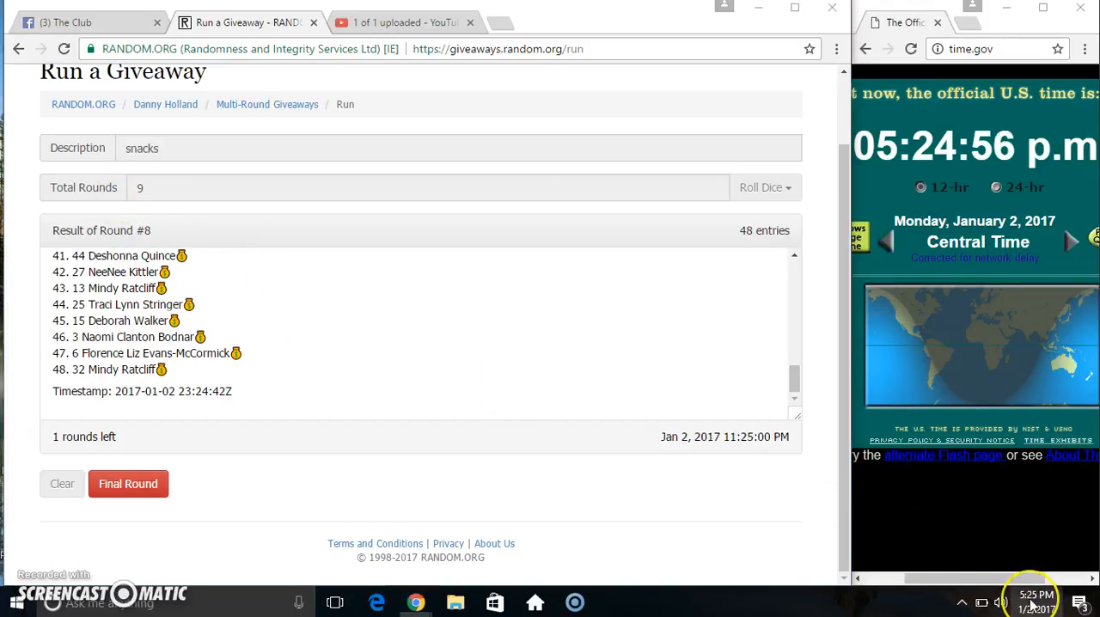
{"action": "left_click", "coordinate": [1034, 593]}
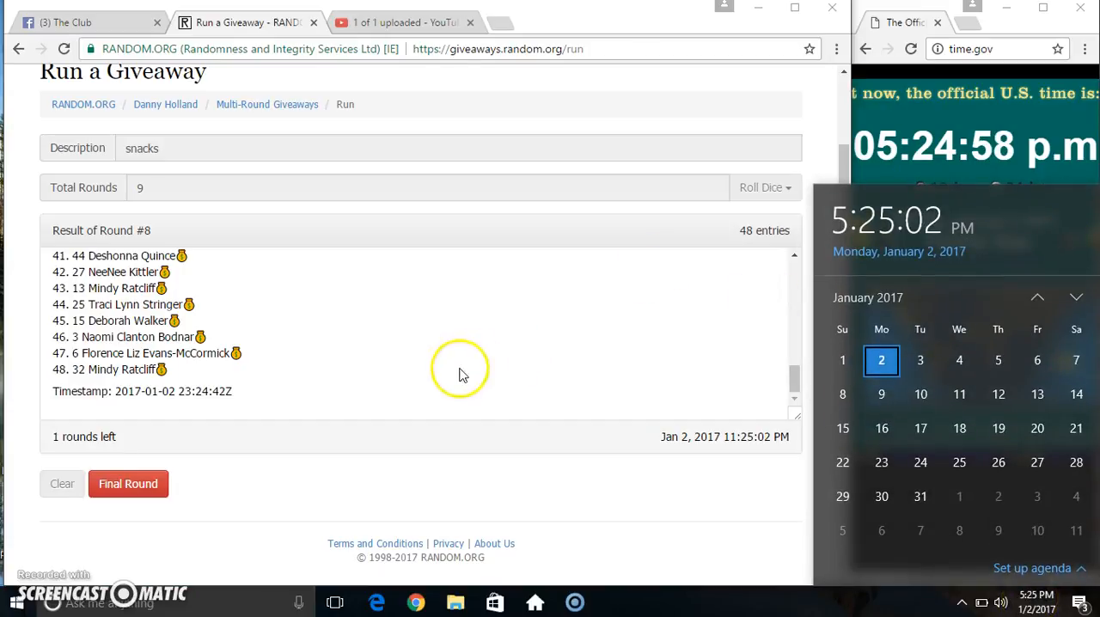
{"action": "left_click", "coordinate": [127, 484]}
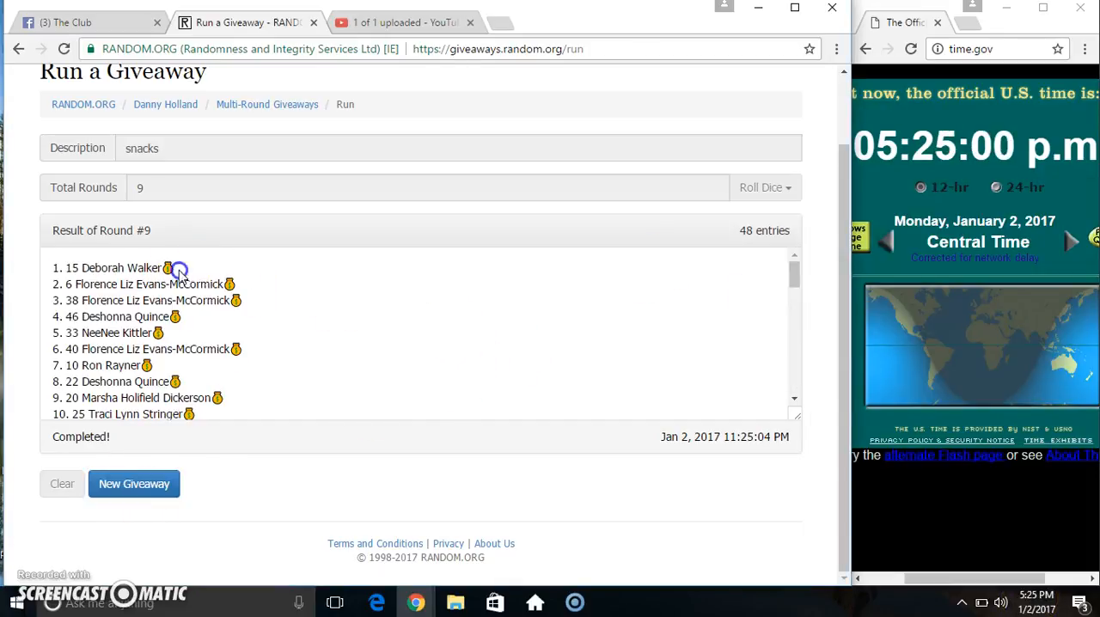
{"action": "double_click", "coordinate": [111, 267]}
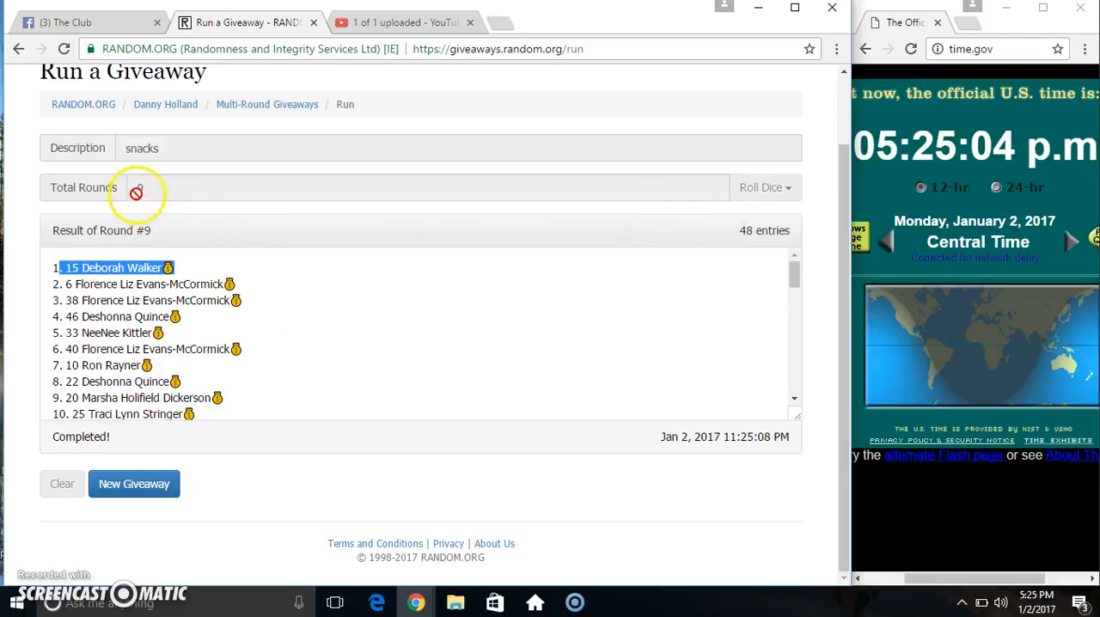
{"action": "scroll", "scroll_direction": "down", "scroll_amount": 3}
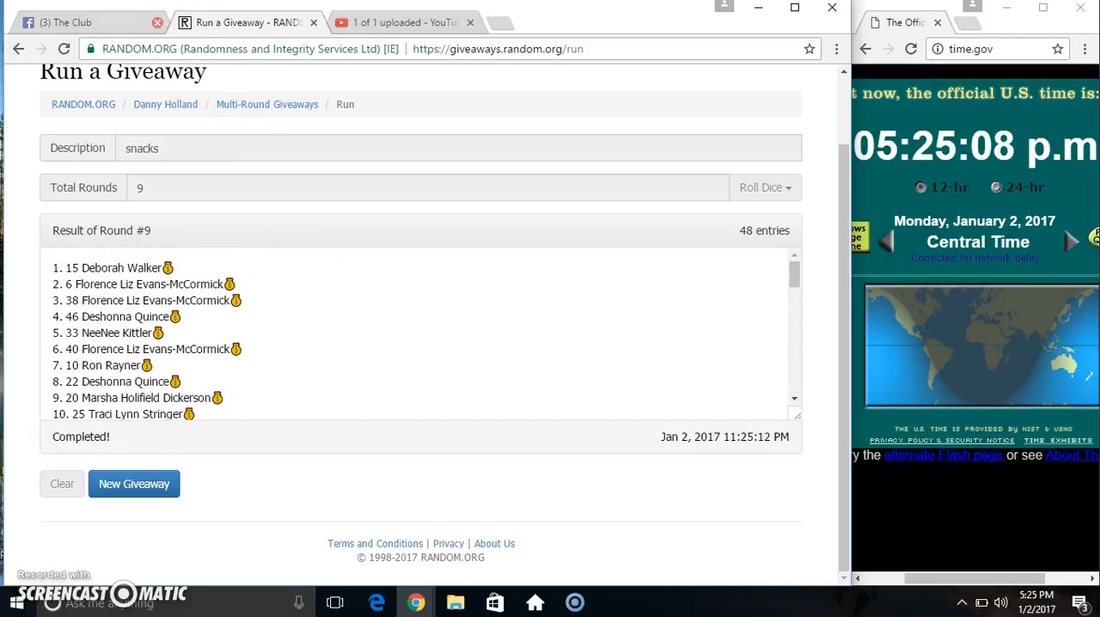
- Return to the Facebook group post and scroll down to the comment box
{"action": "left_click", "coordinate": [86, 21]}
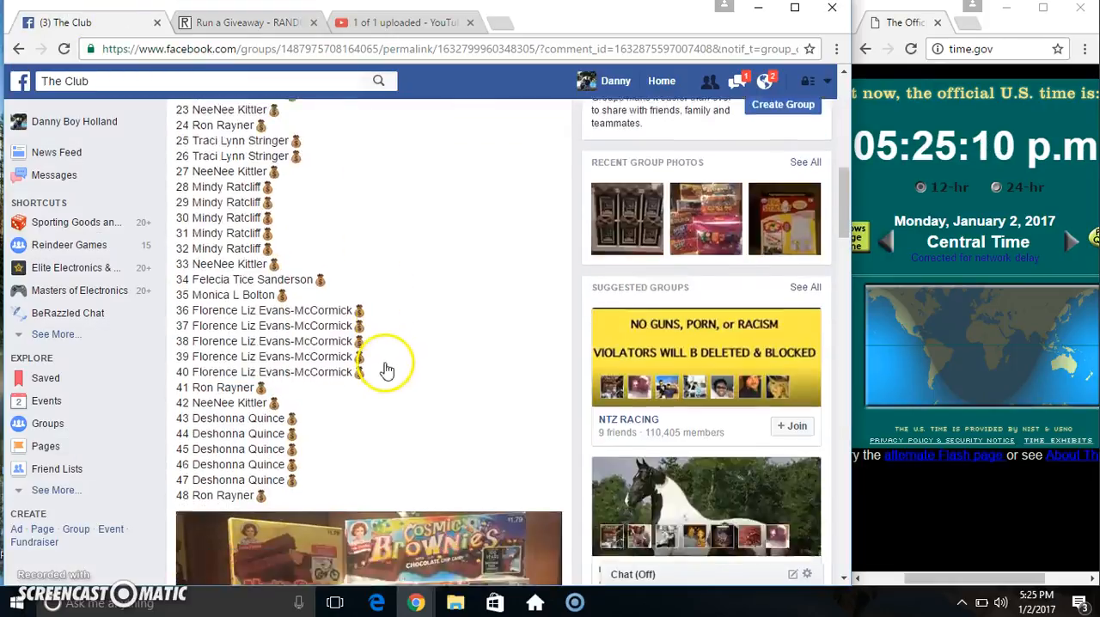
{"action": "scroll", "scroll_direction": "down", "scroll_amount": 3}
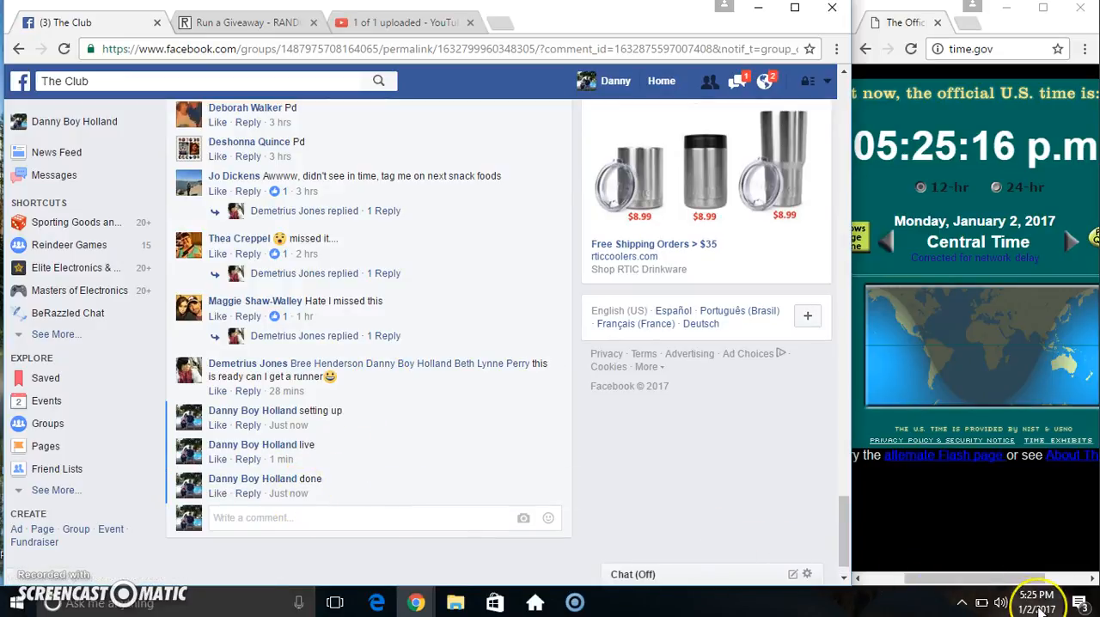
{"action": "mouse_move", "coordinate": [438, 447]}
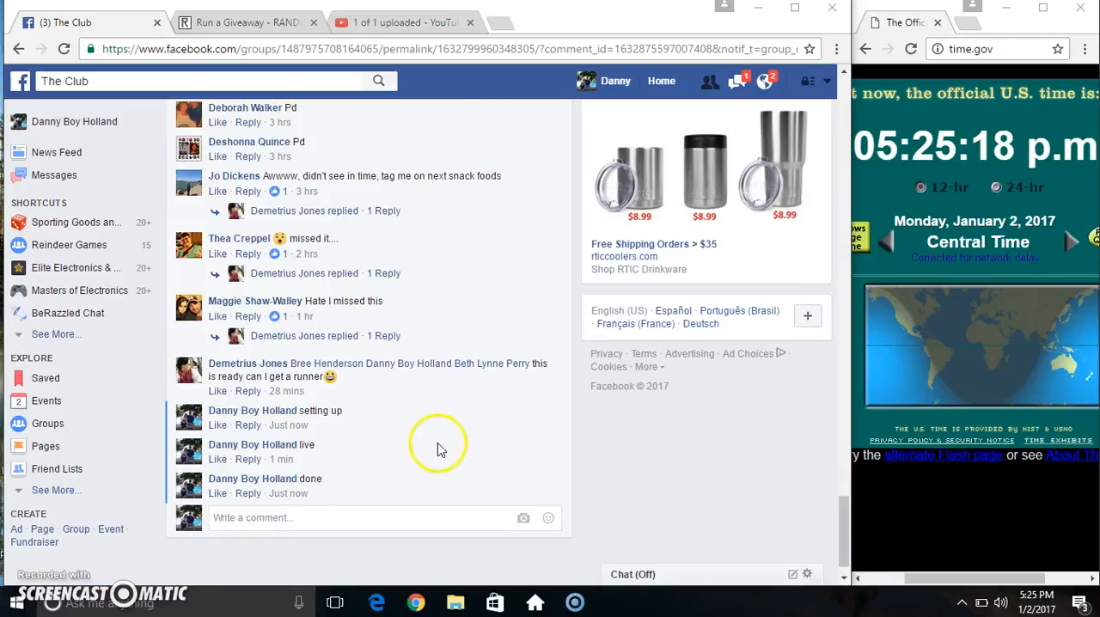